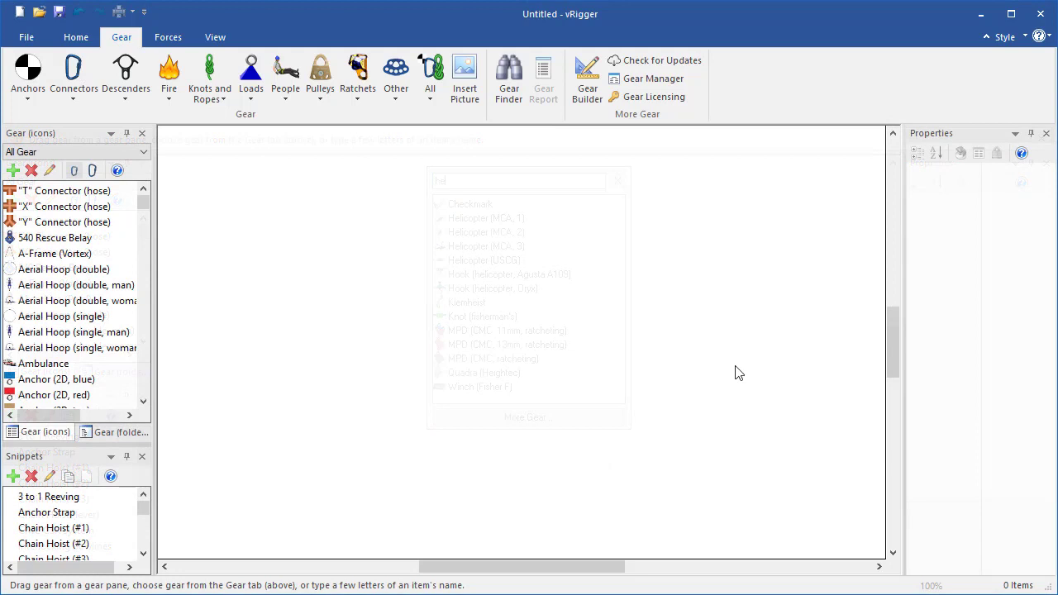
- Open the Gear Finder search popup from the Gear tab
left_click(617, 180)
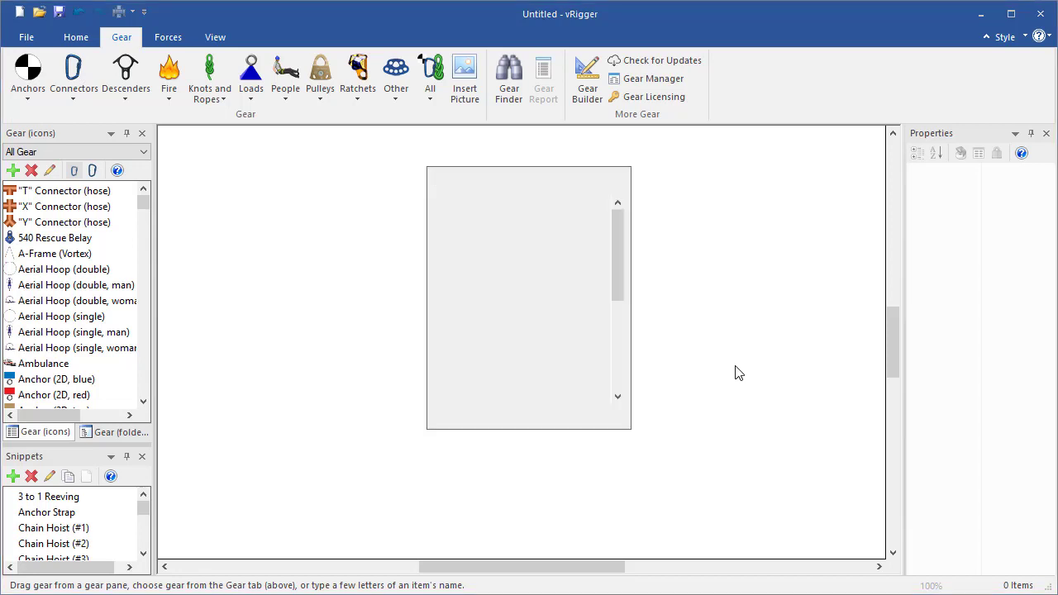
- Search Gear Finder for 'cara blu' to filter to Carabiner (CMC blue)
type("c")
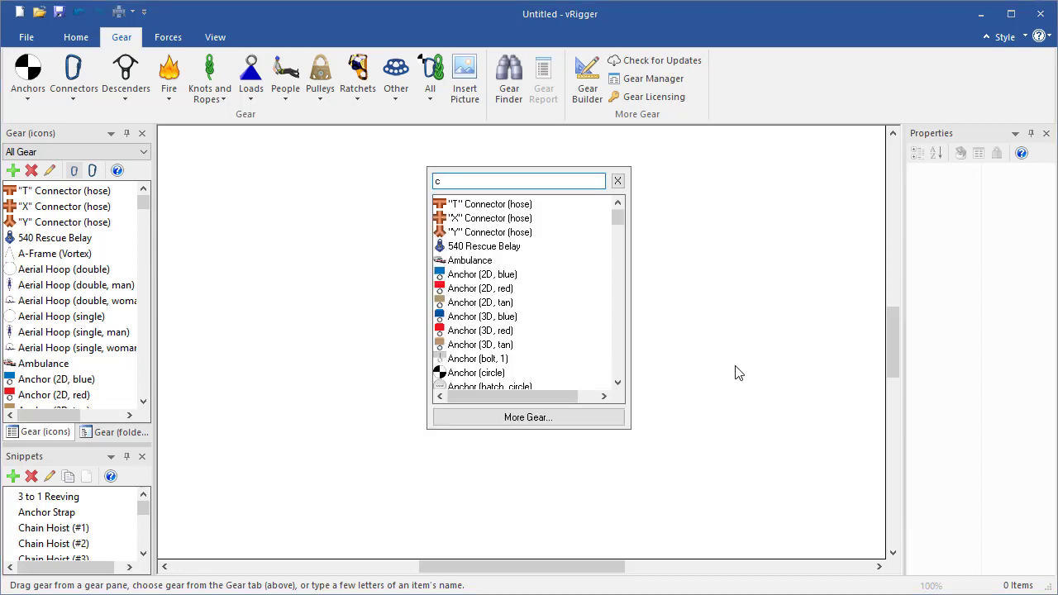
type("ara blu")
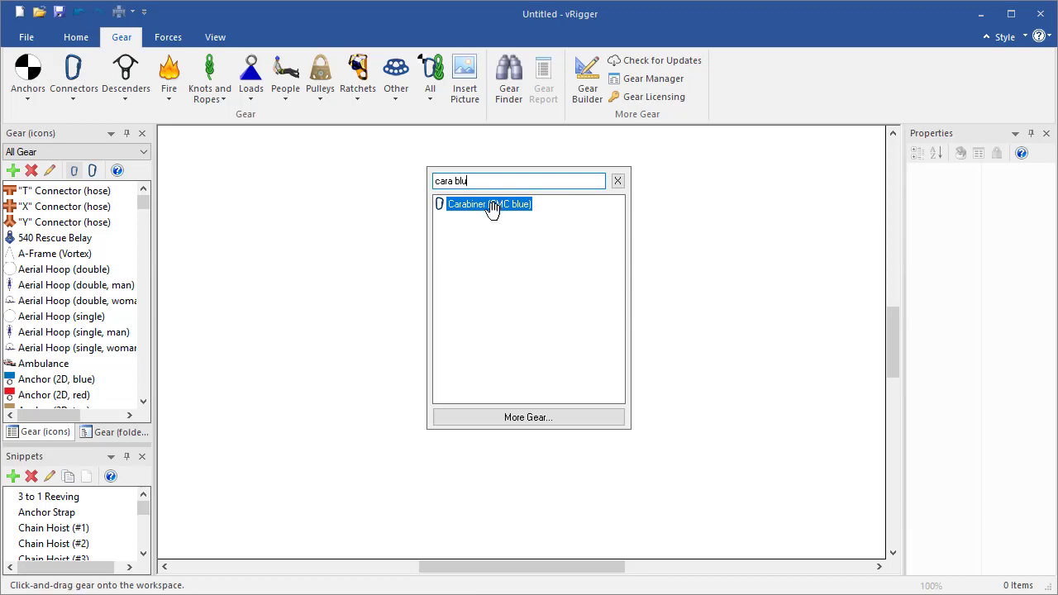
- Drag the blue CMC carabiner onto the workspace, then search 'rope' and drag a rope below it
left_click_drag(492, 204, 688, 281)
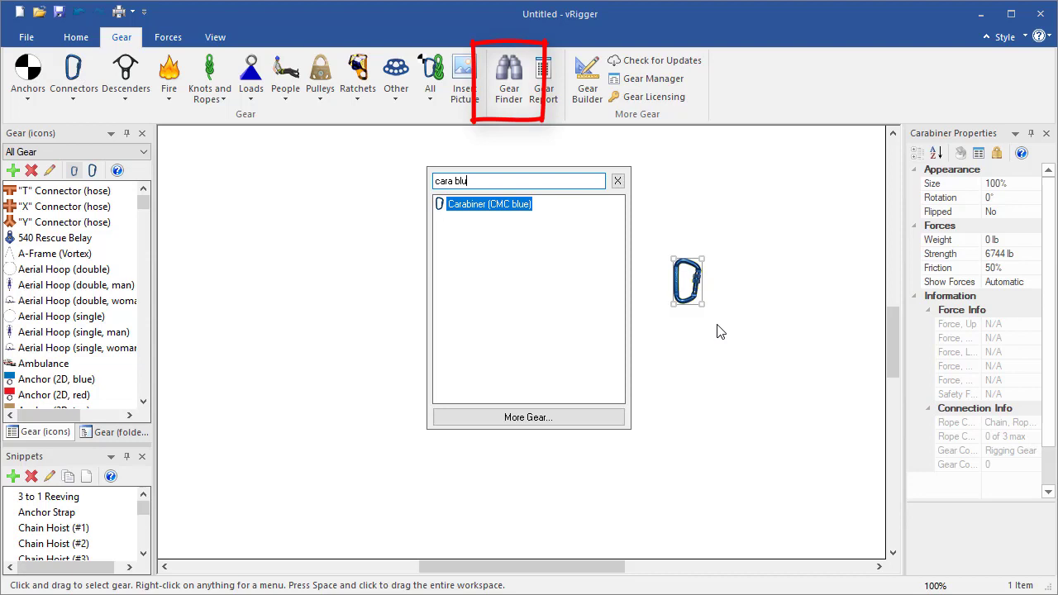
type("rope")
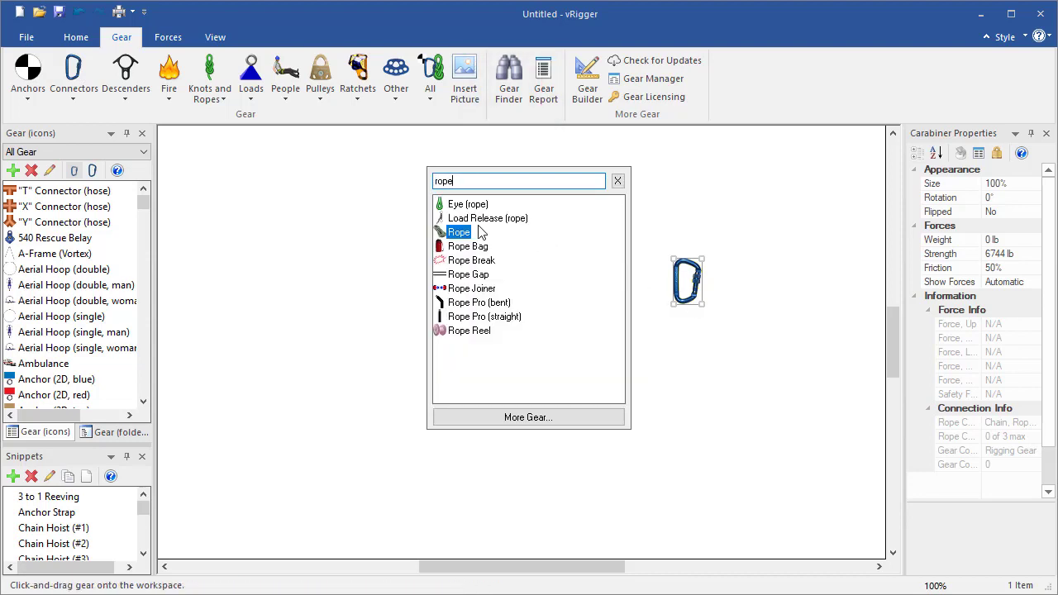
left_click_drag(458, 231, 702, 405)
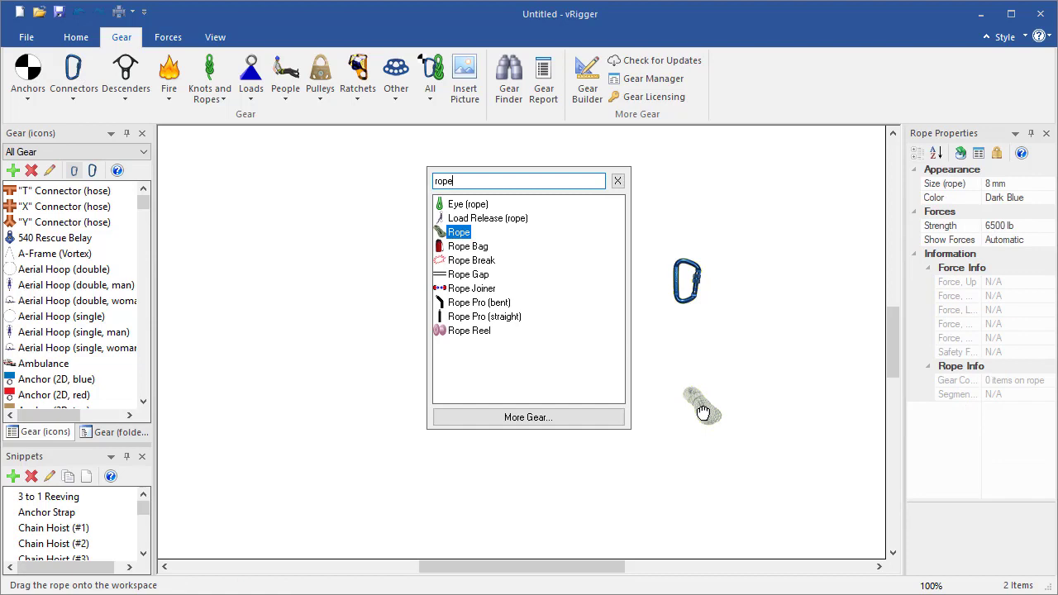